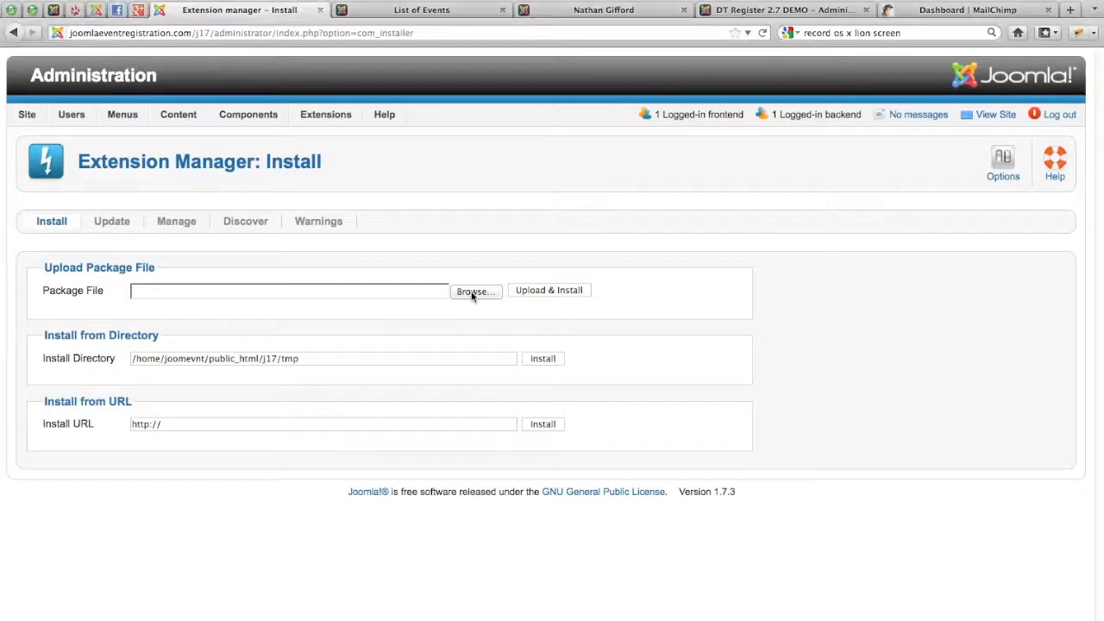
- Choose the DT Register MailChimp Subscriber package file for upload and install
left_click(474, 290)
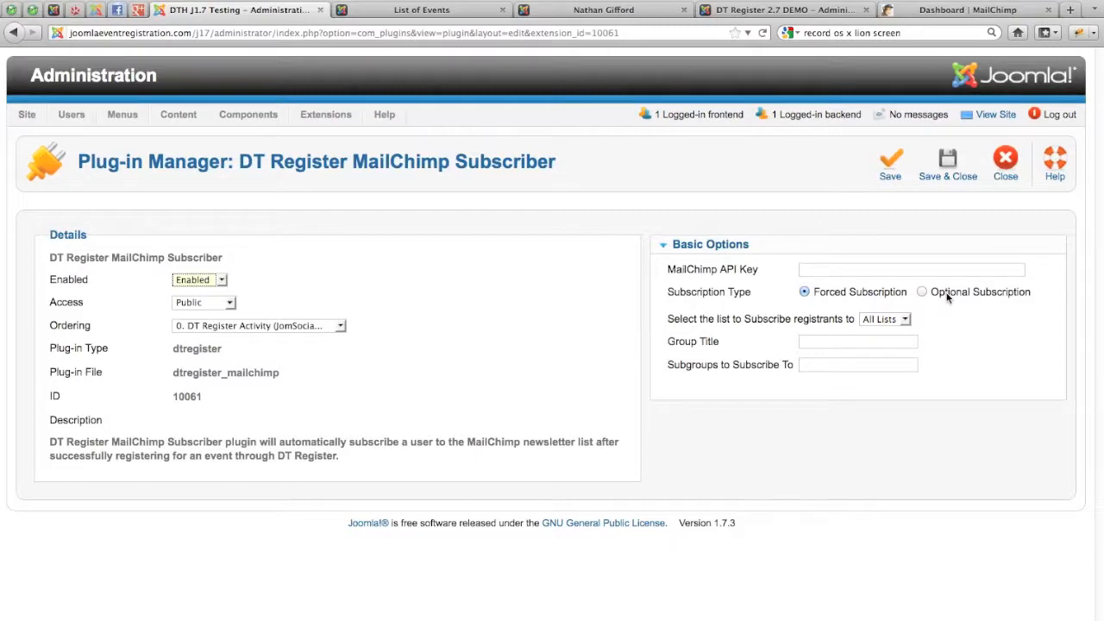
- Enable the DT Register MailChimp Subscriber plugin from its Details panel
left_click(900, 366)
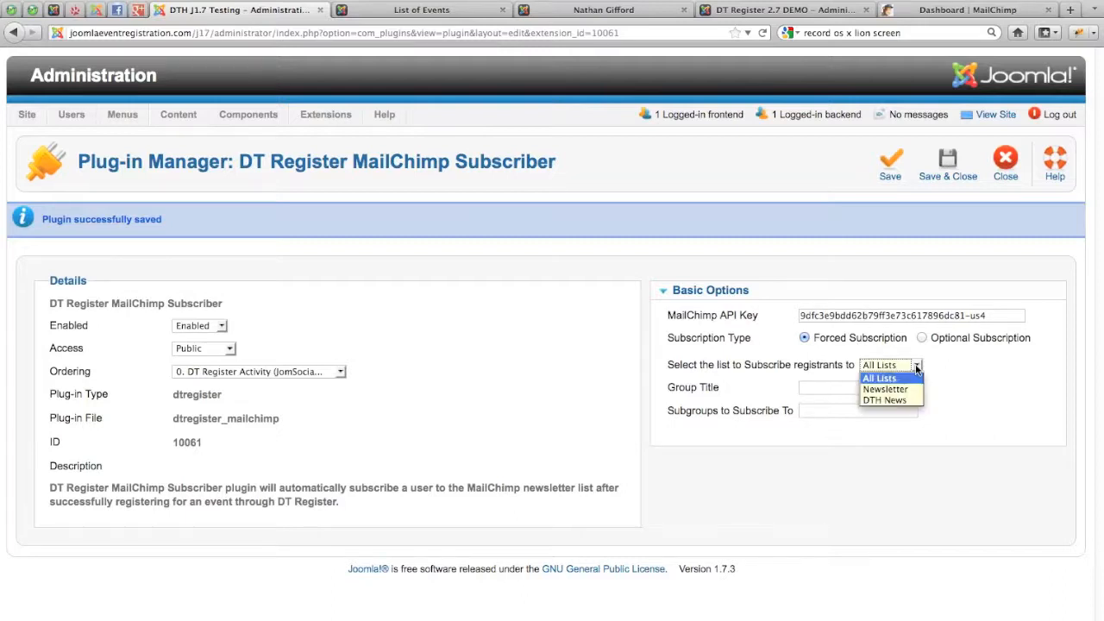
mouse_move(887, 400)
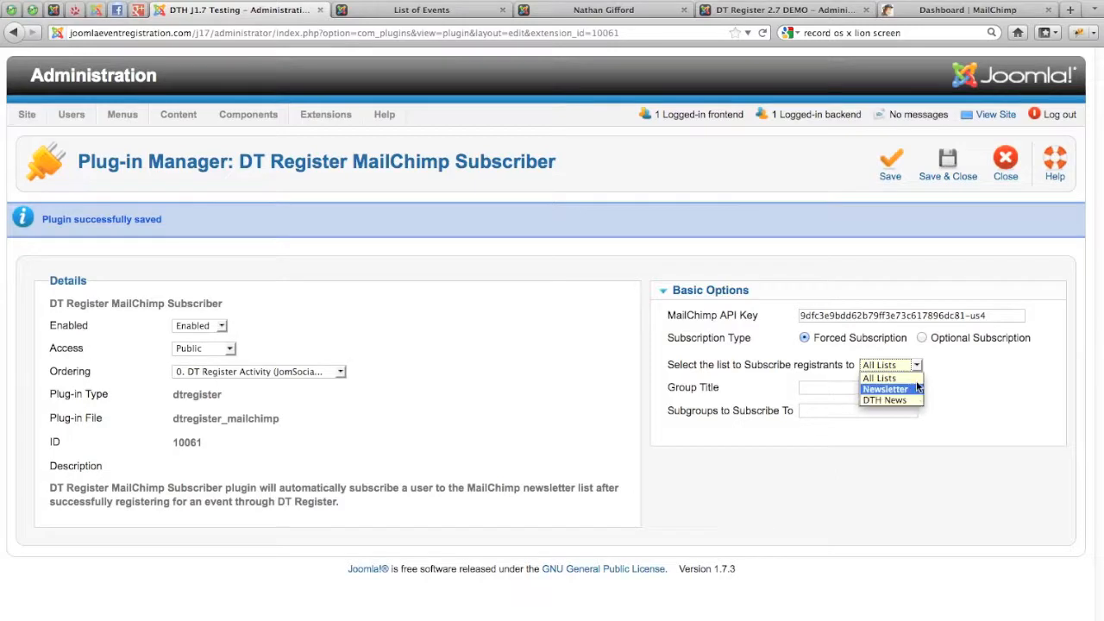
mouse_move(892, 401)
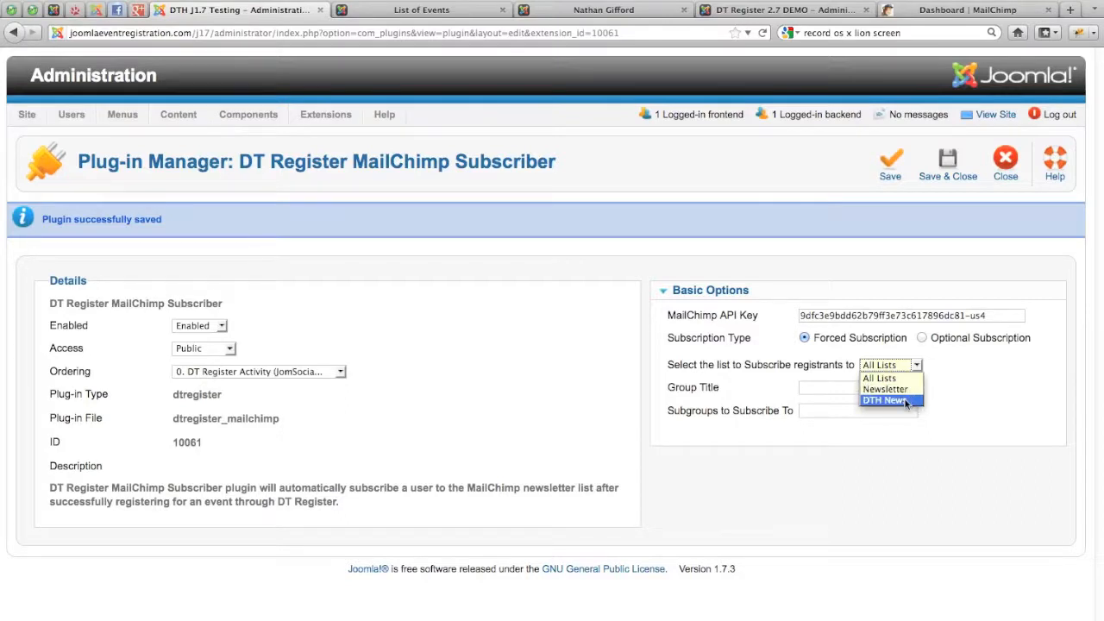
- Select DTH News as the list registrants are subscribed to
left_click(973, 11)
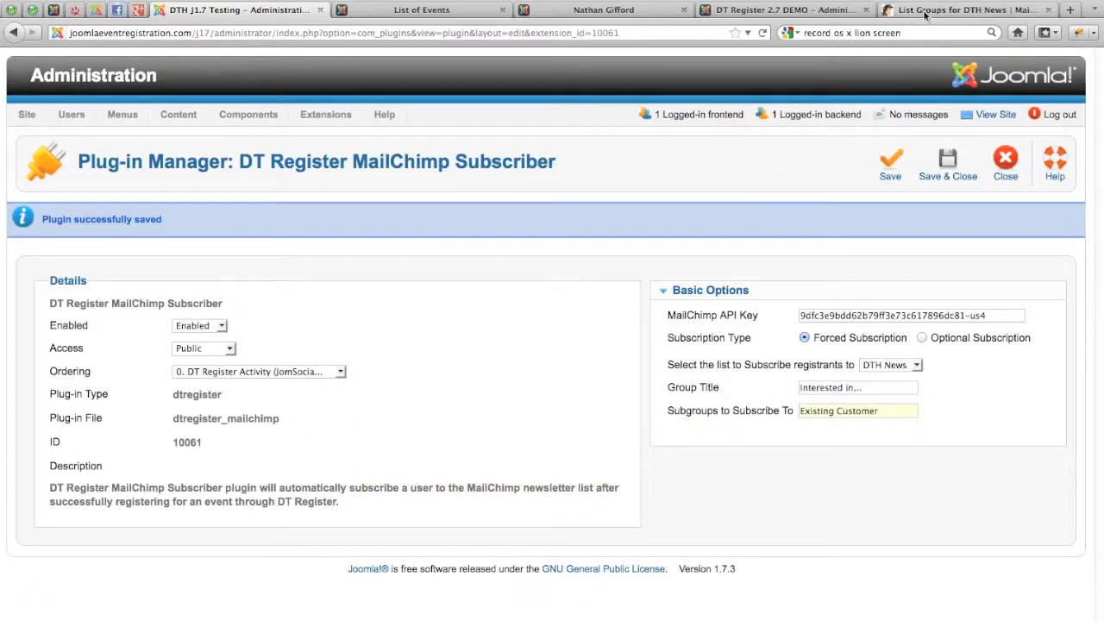
- Set 'Existing Customer' as the subgroup and save the plugin settings
left_click(1004, 156)
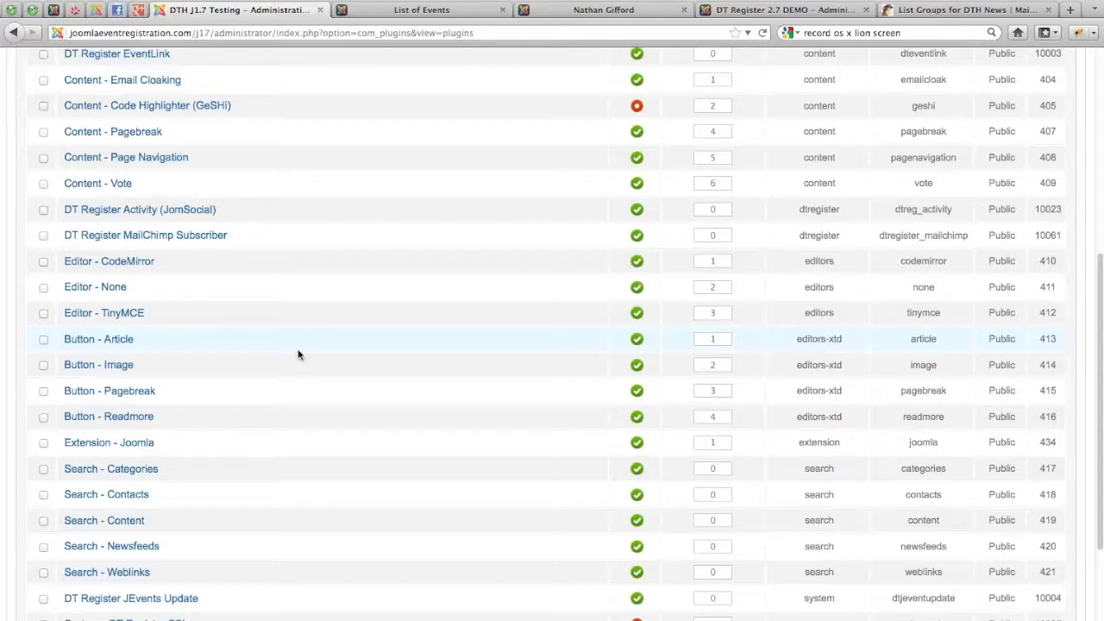